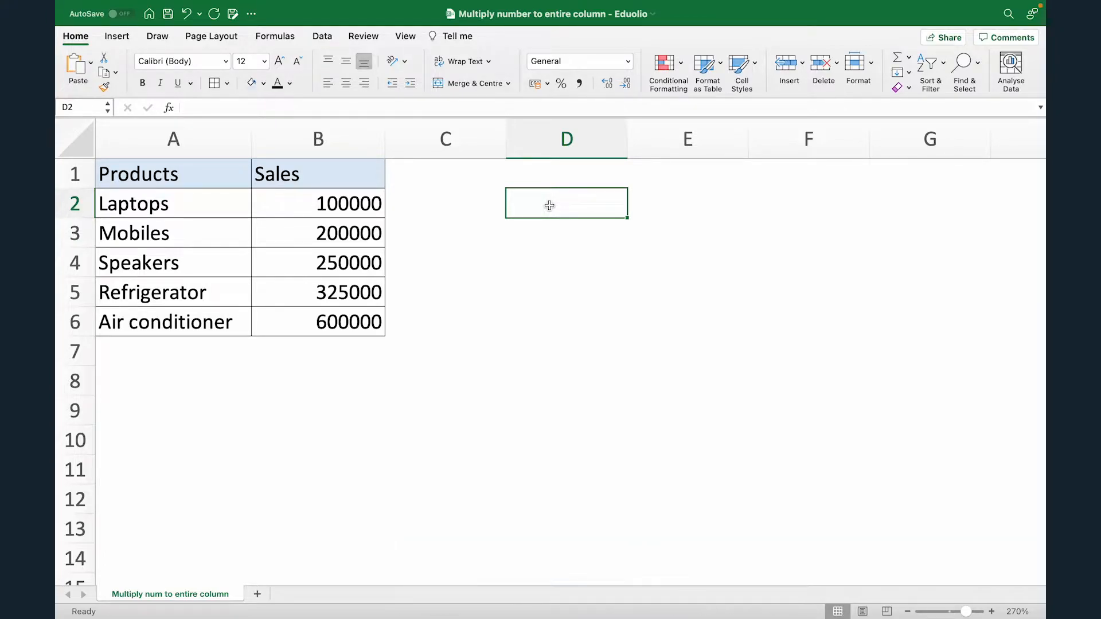
pyautogui.moveTo(468, 202)
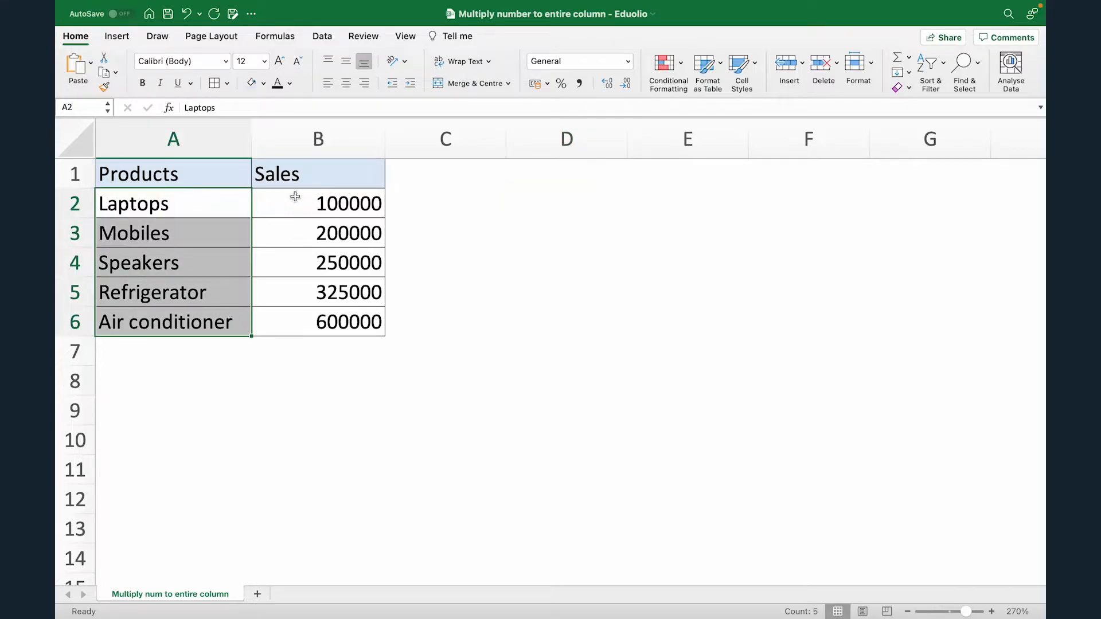
# Enter the formula =B2*1.2 in C2, giving 120000 for Laptops
pyautogui.click(445, 203)
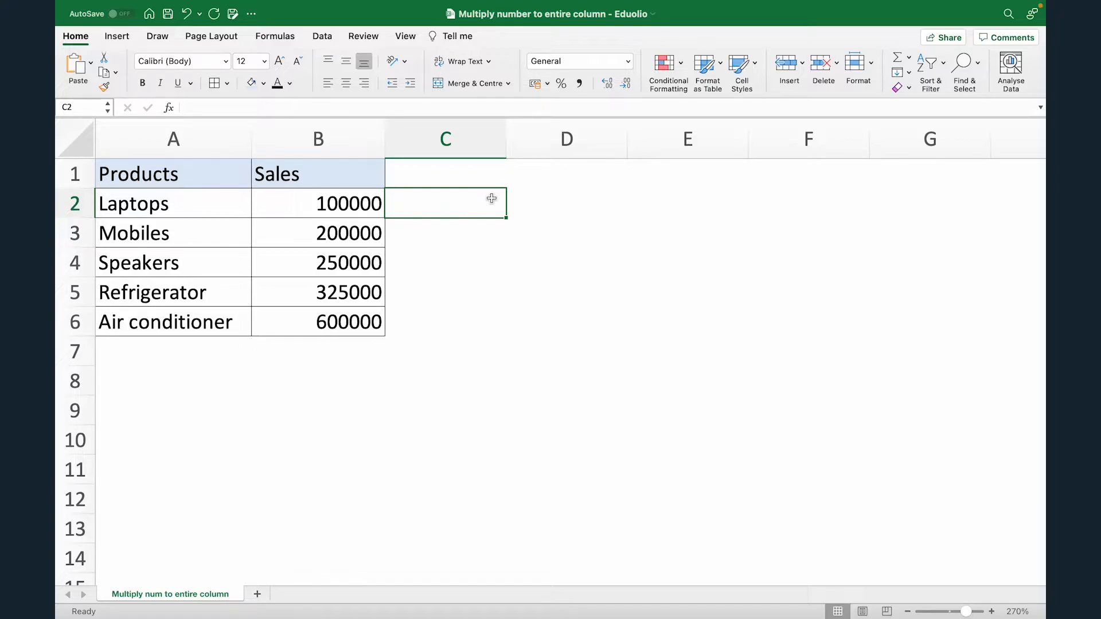
pyautogui.write('=B2*')
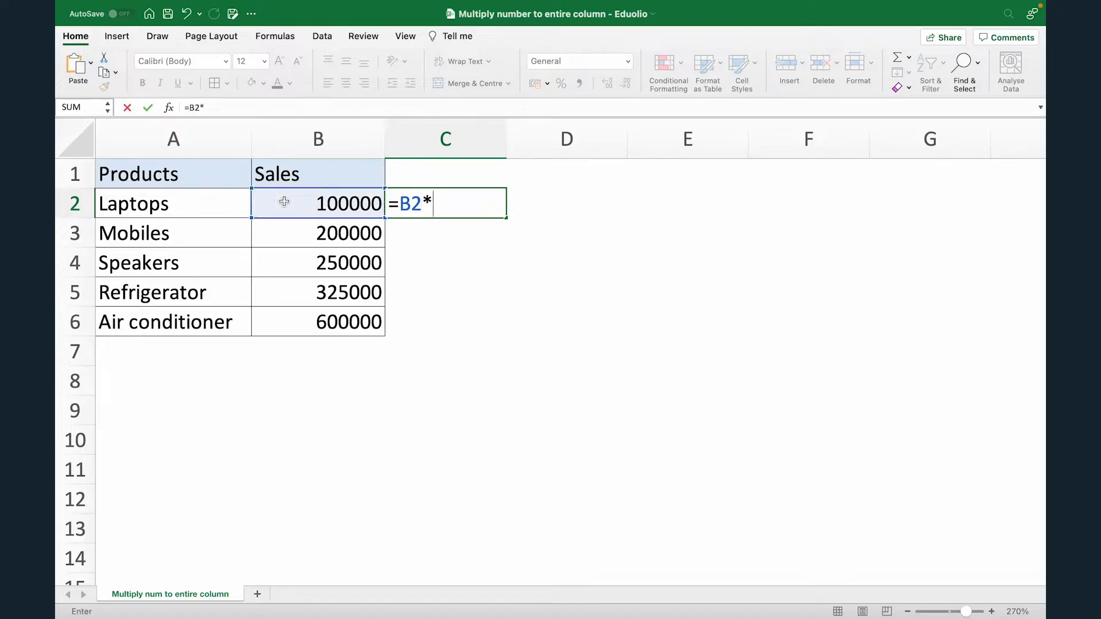
pyautogui.write('1.2')
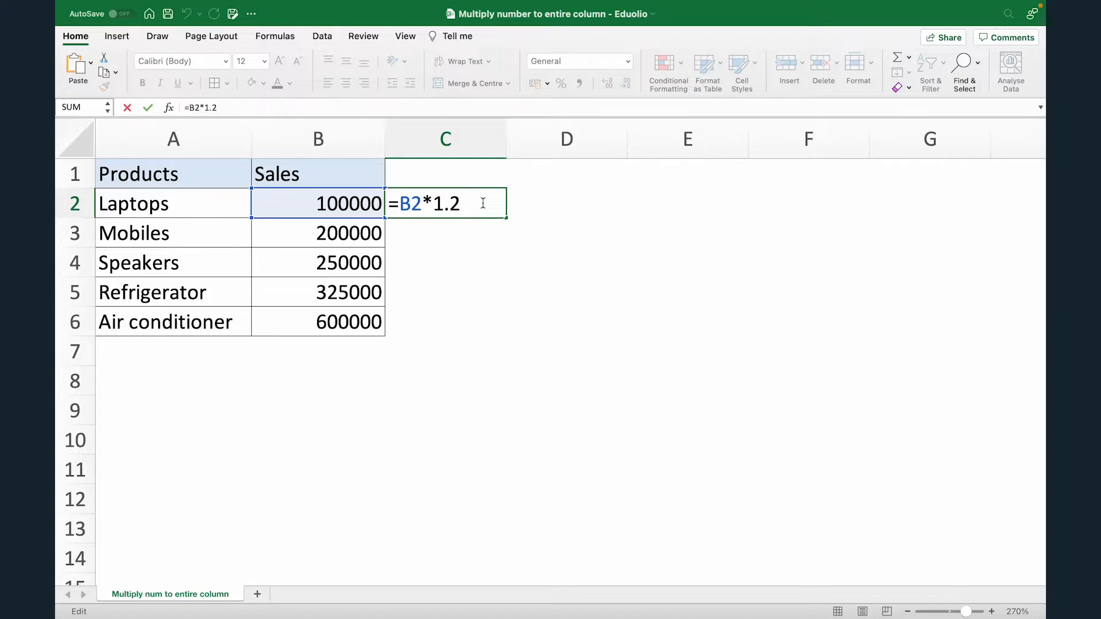
pyautogui.press('Return')
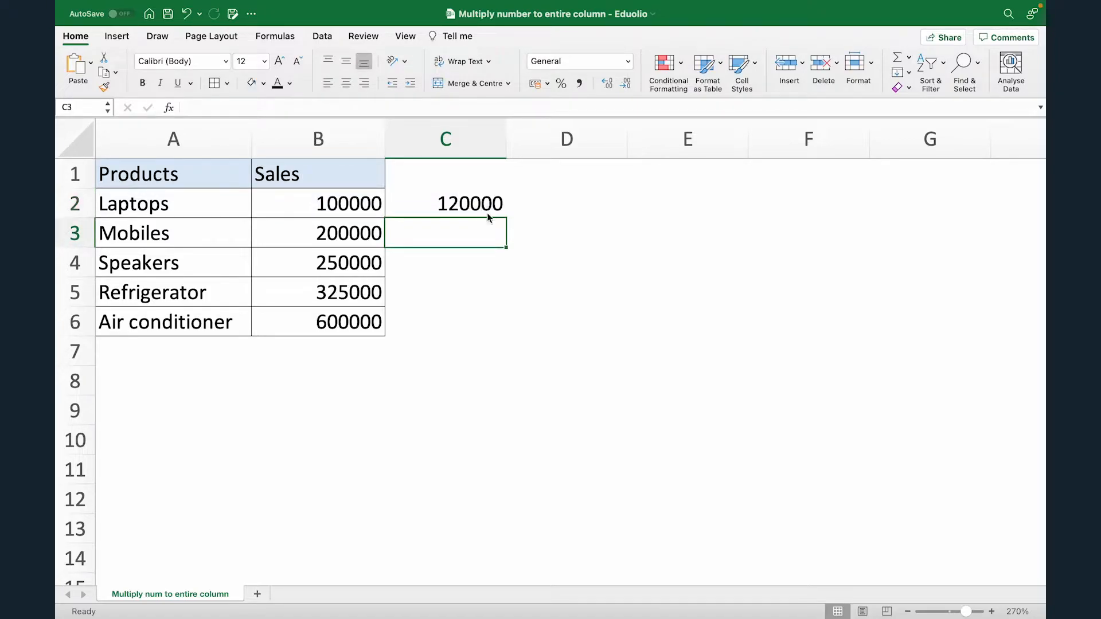
pyautogui.click(444, 205)
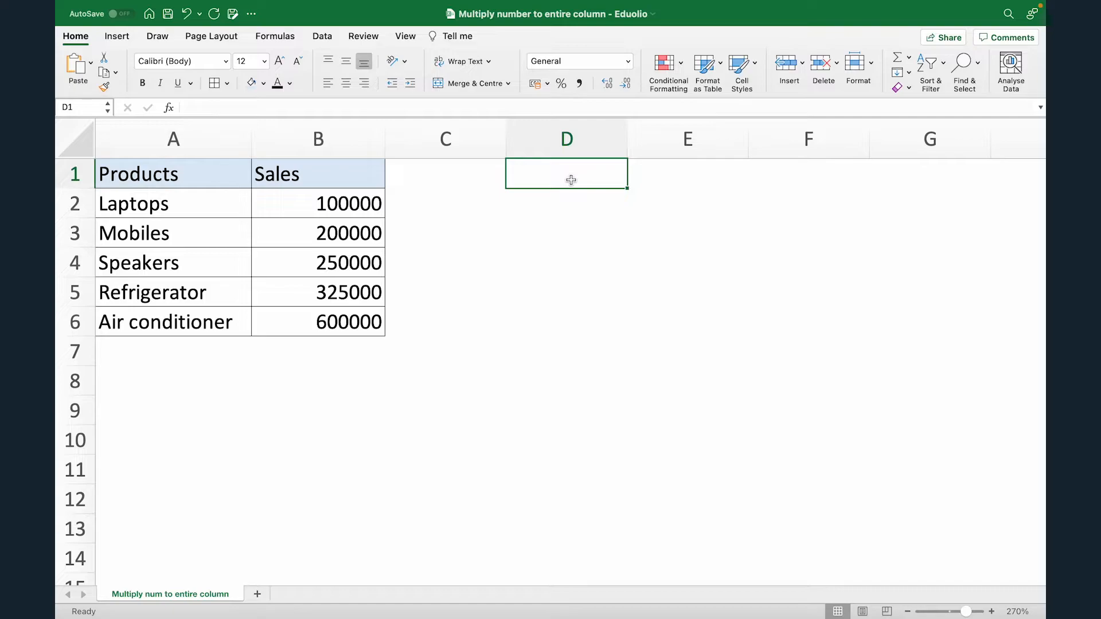
# Enter the multiplier 1.2 in helper cell D1
pyautogui.write('1.2')
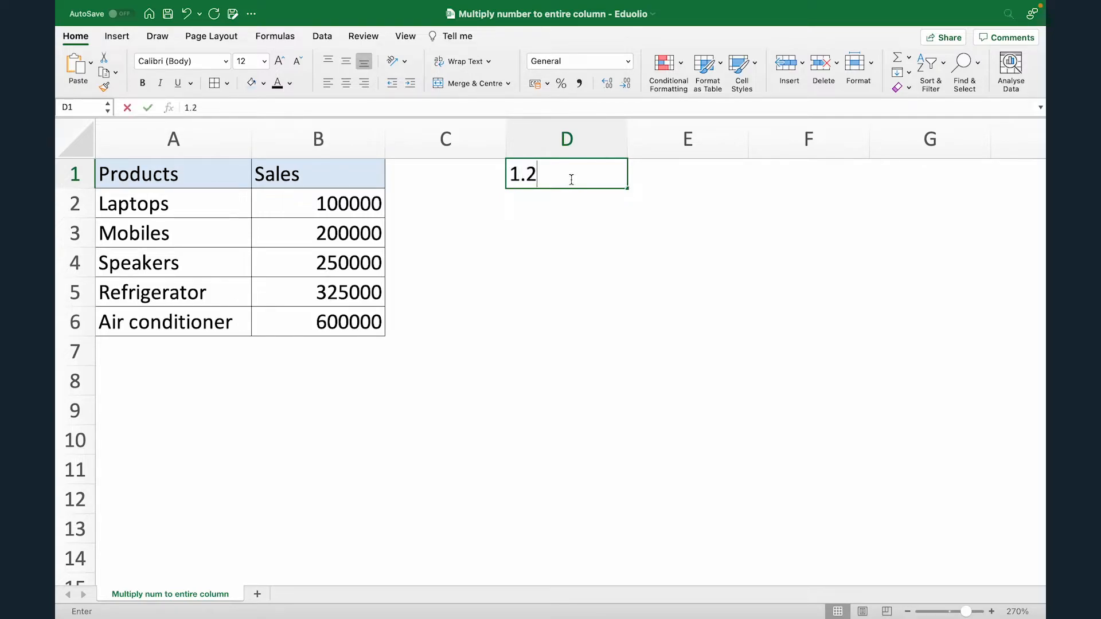
pyautogui.press('Return')
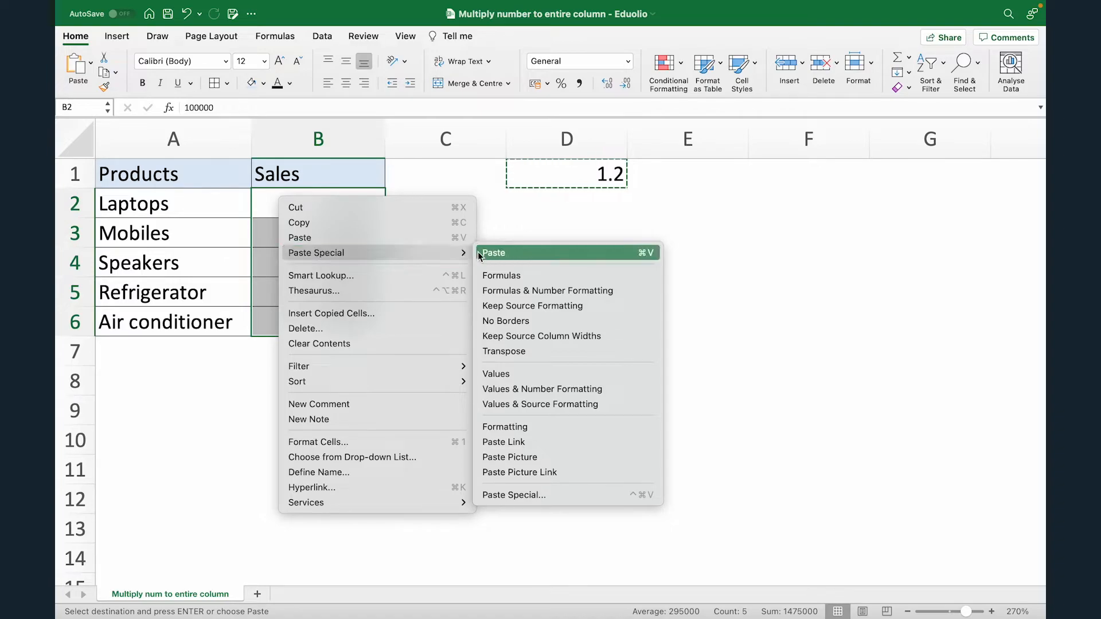
pyautogui.moveTo(536, 496)
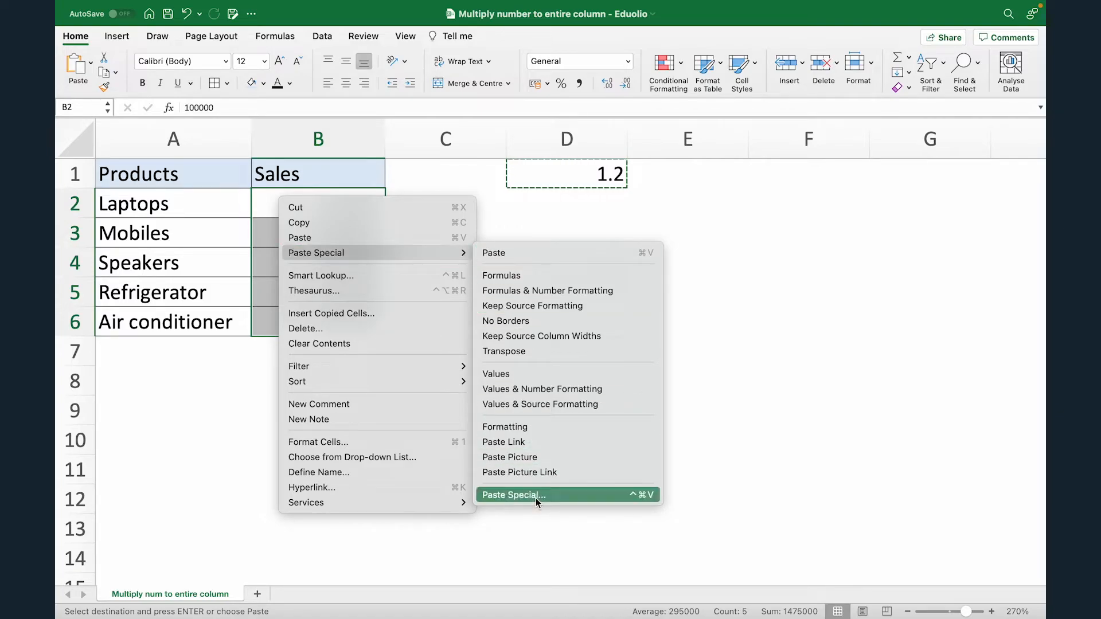
# Bring up the Paste Special dialog for the Sales values B2:B6
pyautogui.click(514, 495)
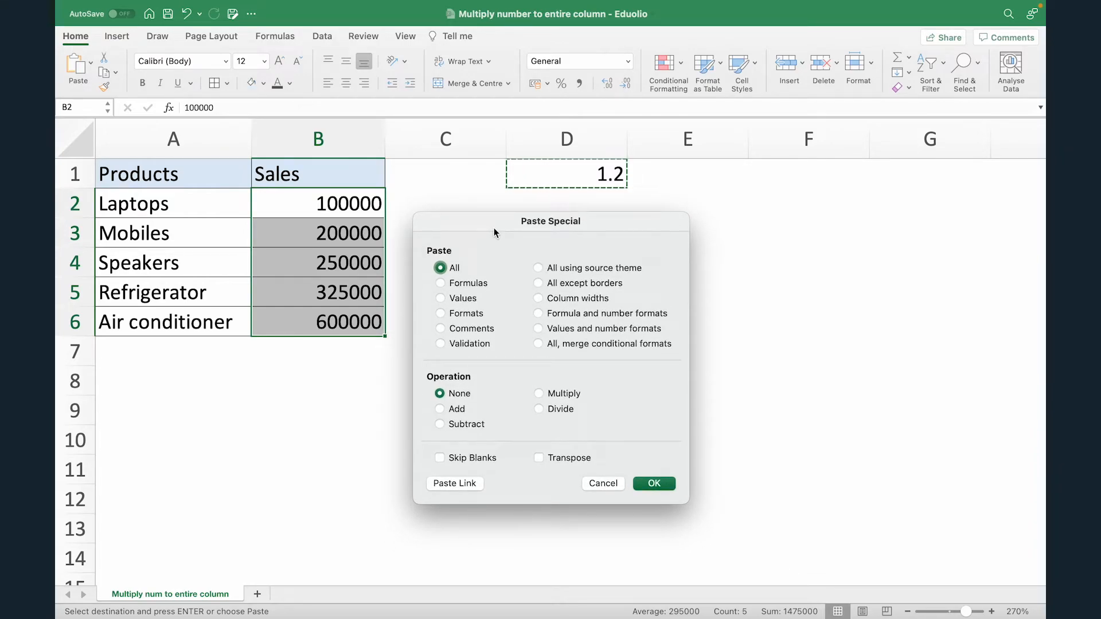
pyautogui.moveTo(543, 371)
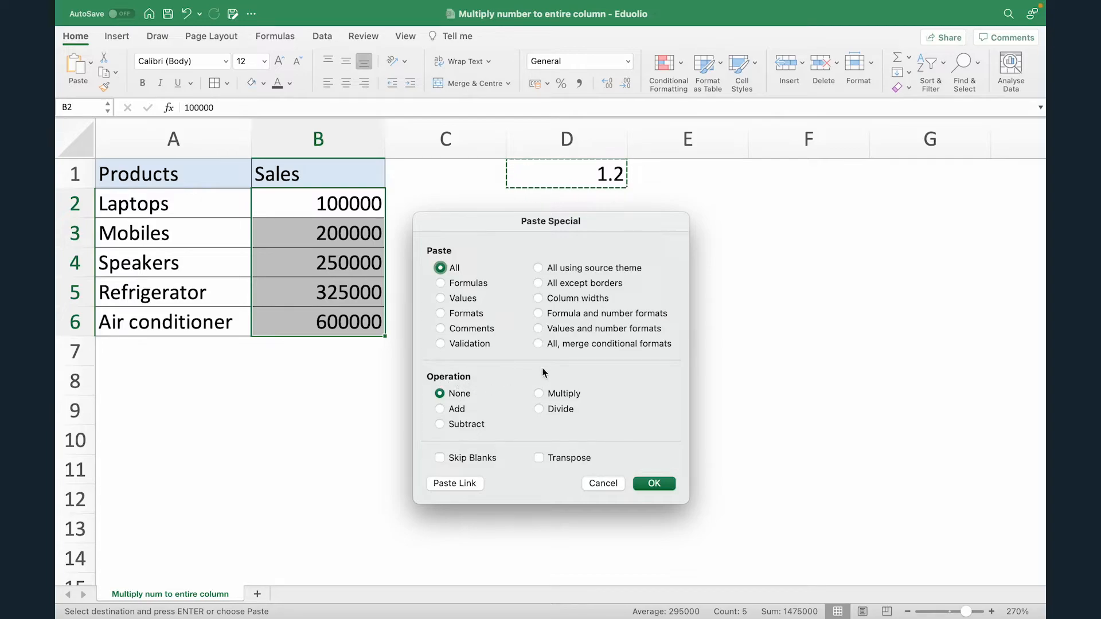
# Apply Paste Special Multiply so B2:B6 become 120000 through 720000
pyautogui.click(539, 394)
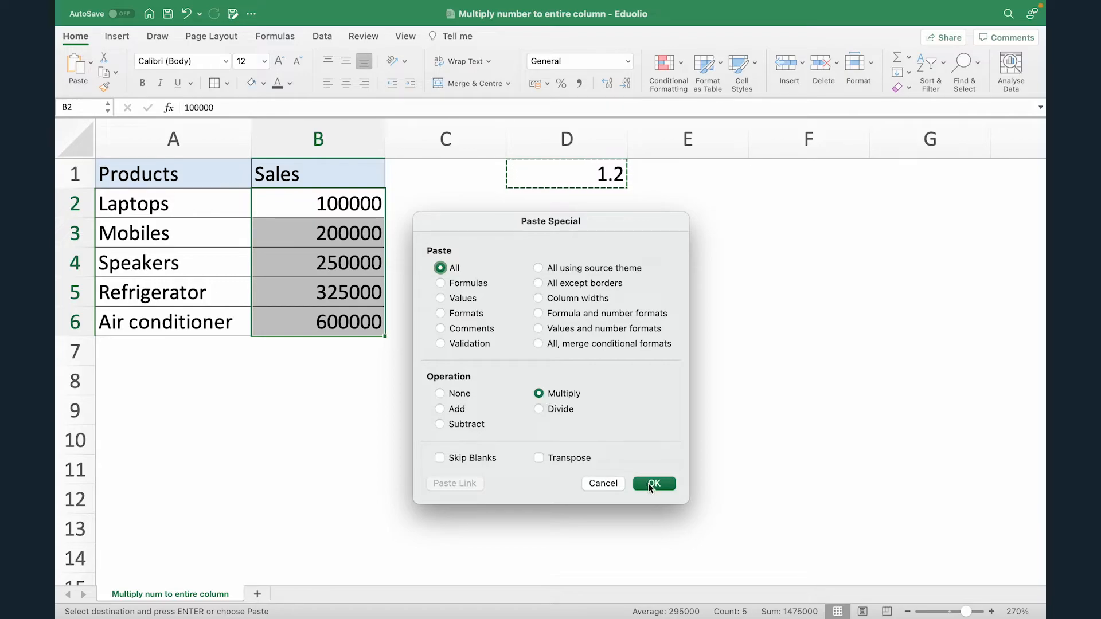
pyautogui.click(653, 483)
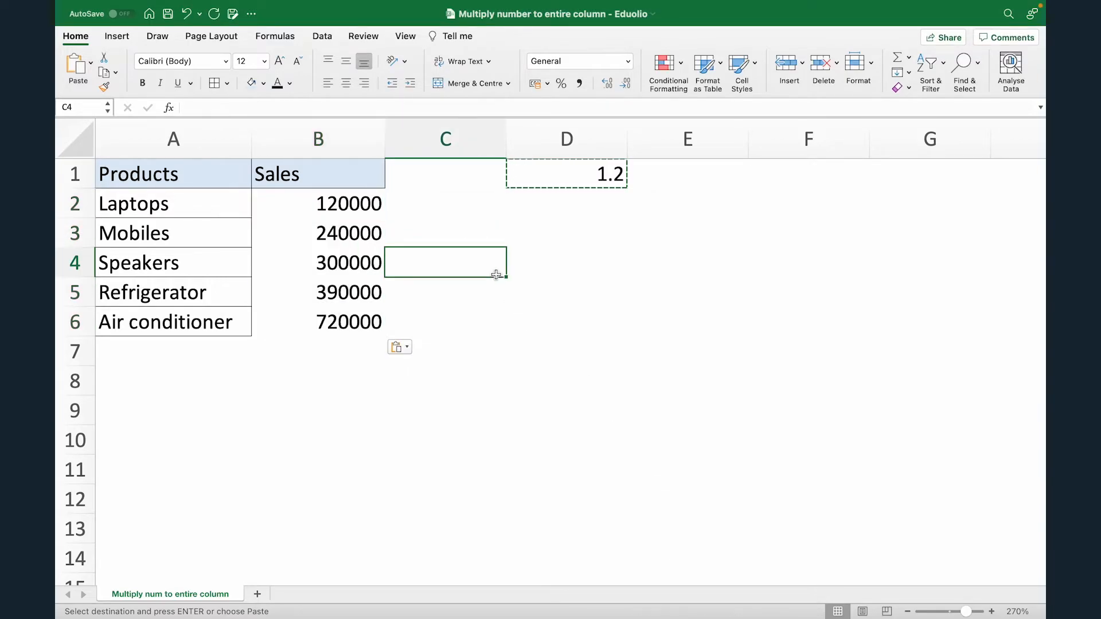
# Check the scaled sales, then clear the 1.2 helper value from D1
pyautogui.click(318, 203)
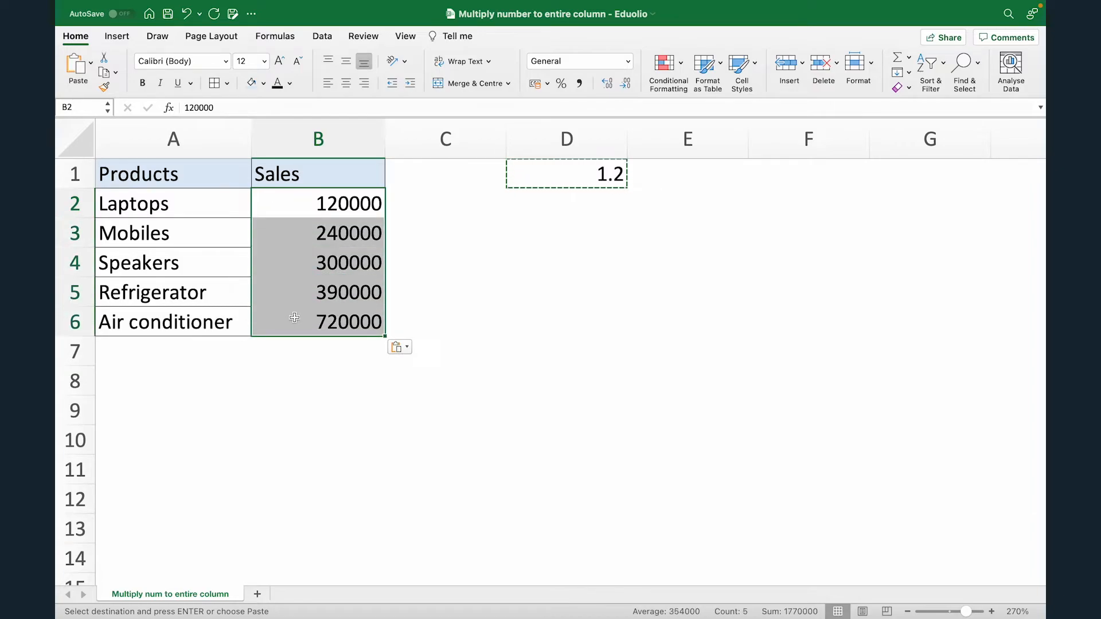
pyautogui.click(566, 173)
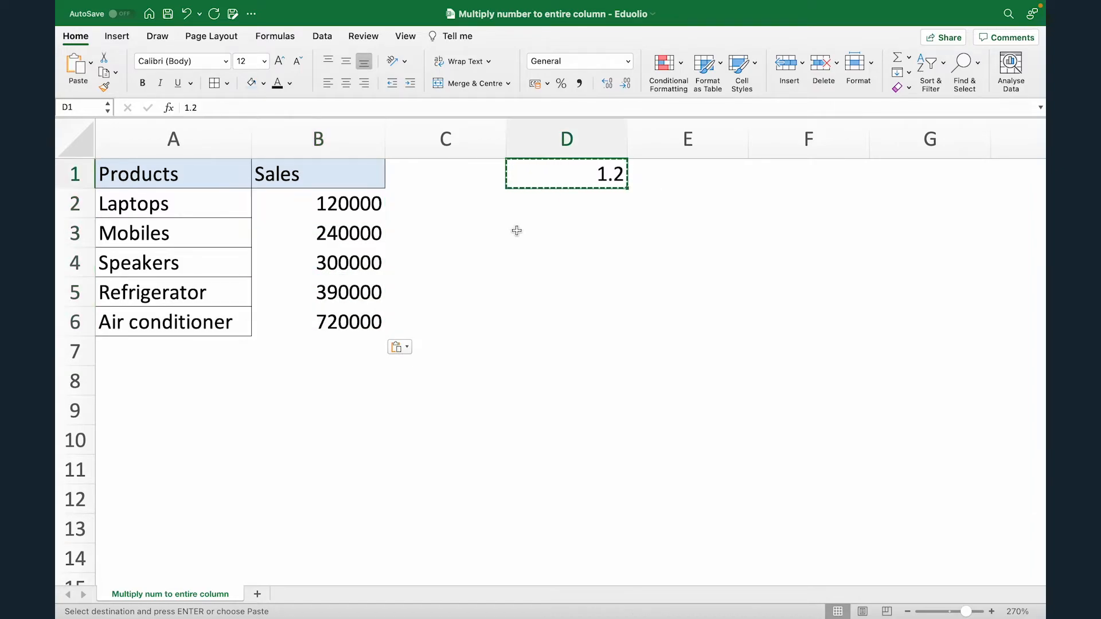
pyautogui.press('Delete')
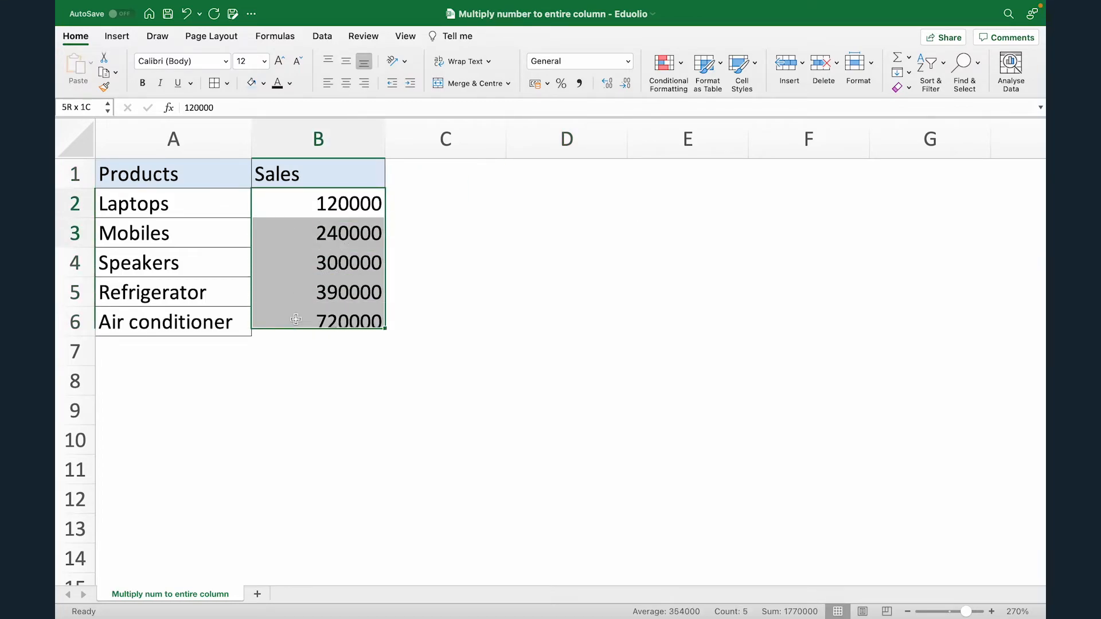
pyautogui.click(445, 232)
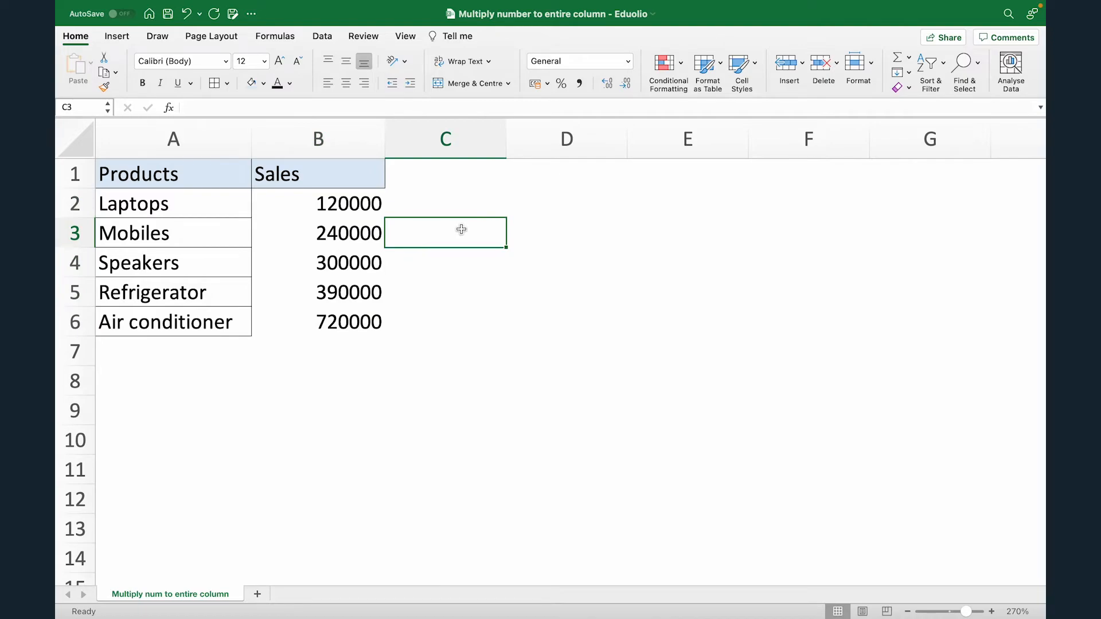